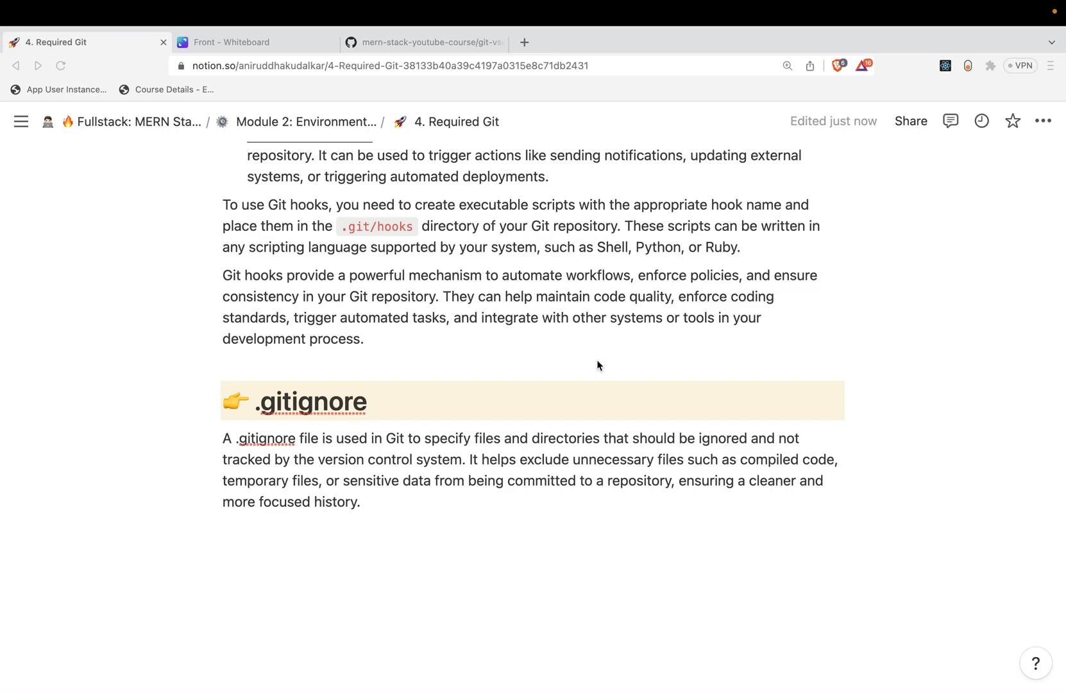
mouse_move(484, 334)
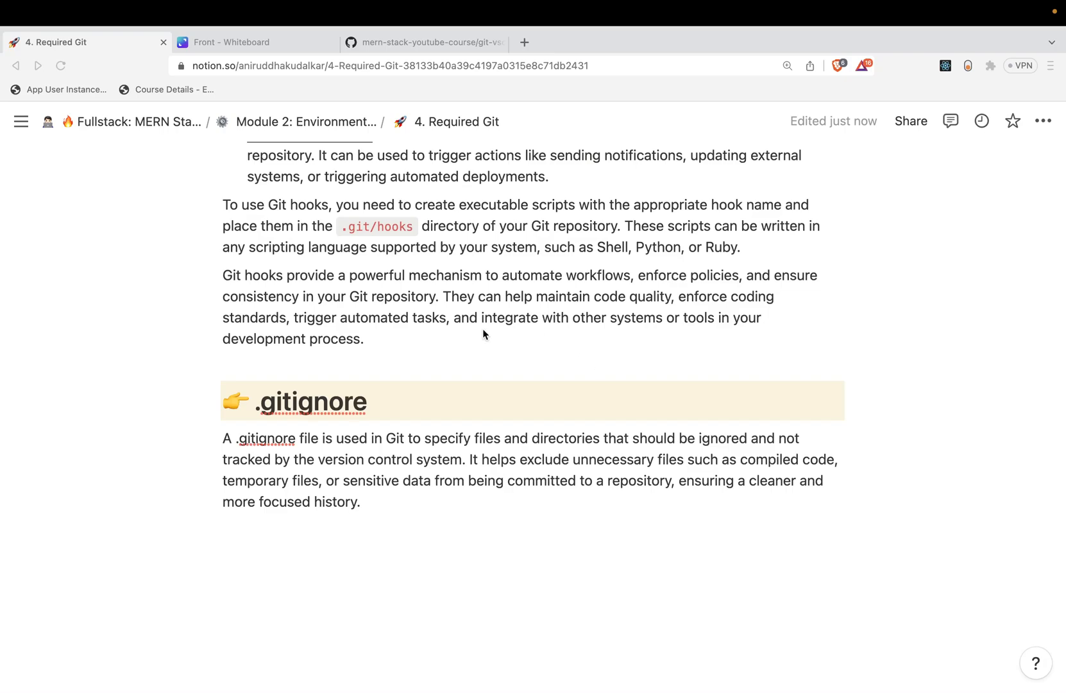
- In VS Code, unstage the .DS_Store change so it shows as untracked, then return to Explorer
key("cmd+tab")
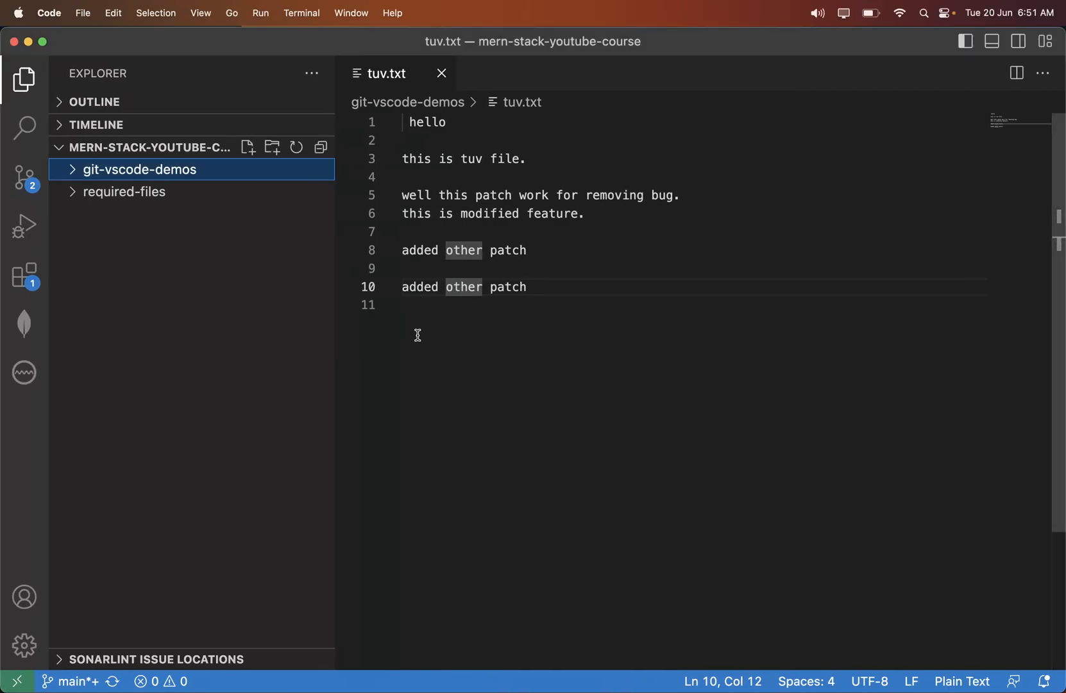
left_click(23, 177)
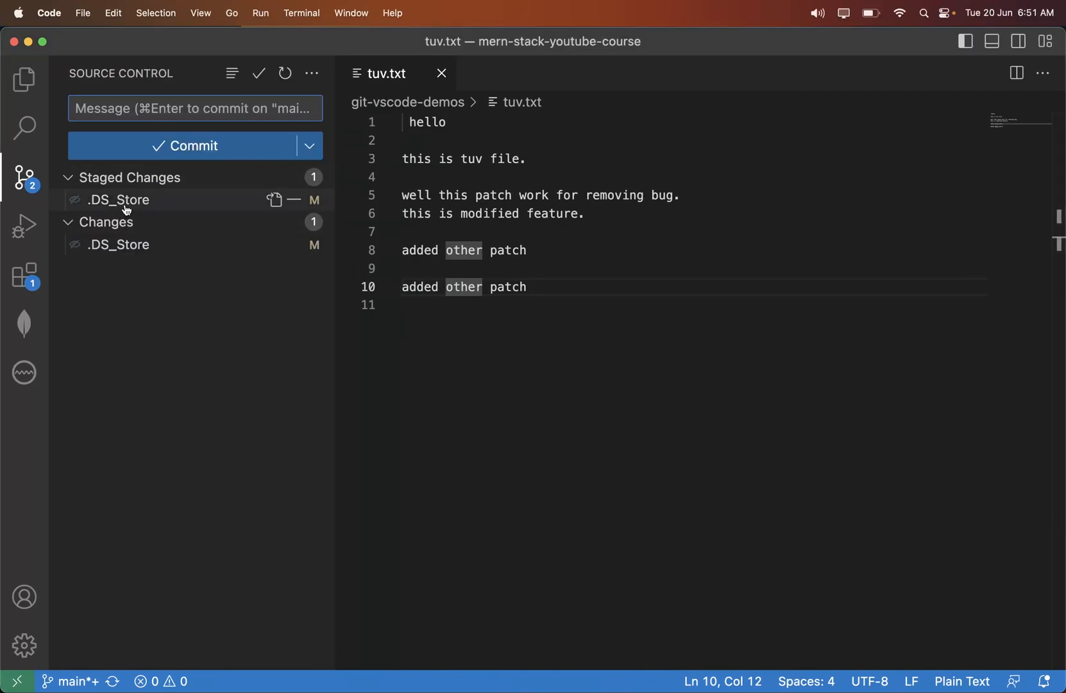
mouse_move(119, 199)
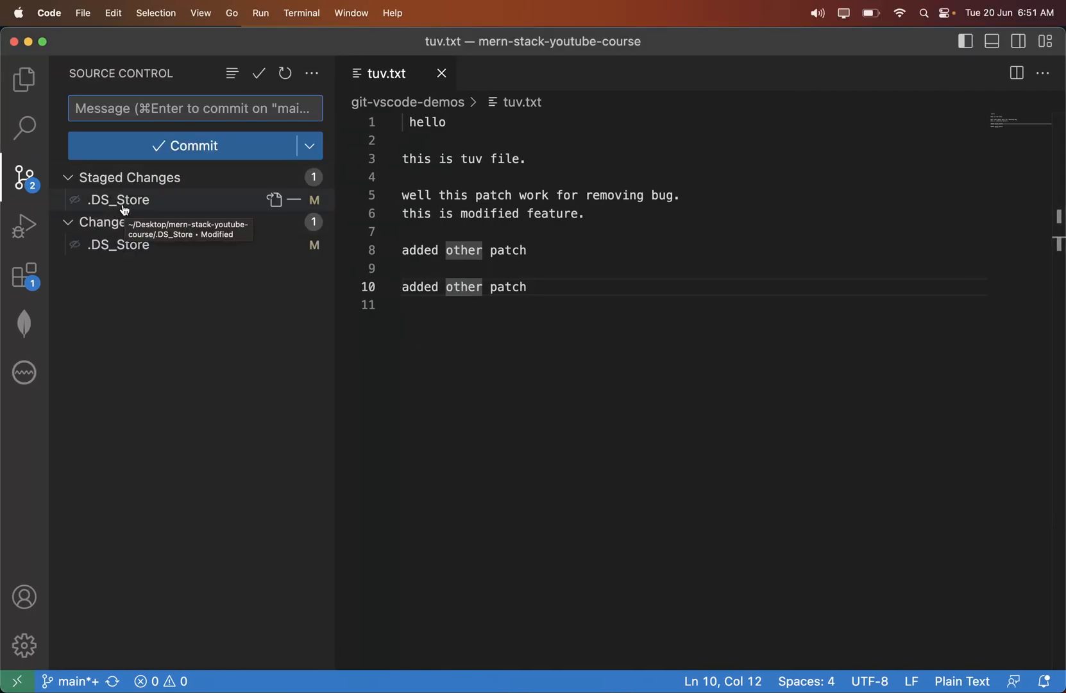
mouse_move(115, 209)
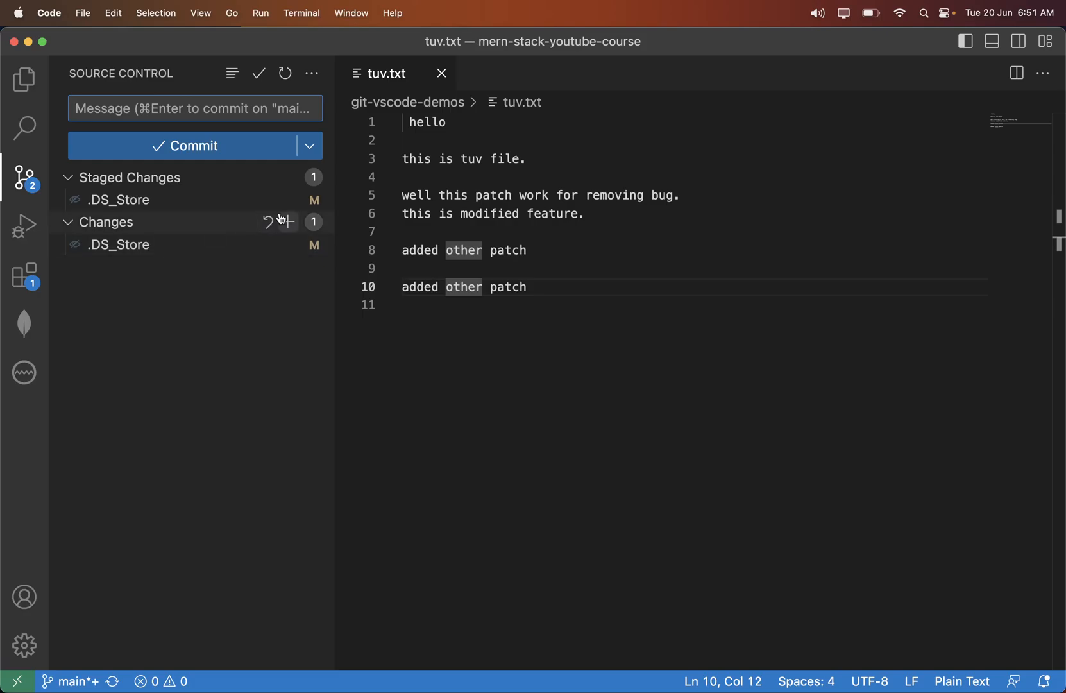
left_click(270, 222)
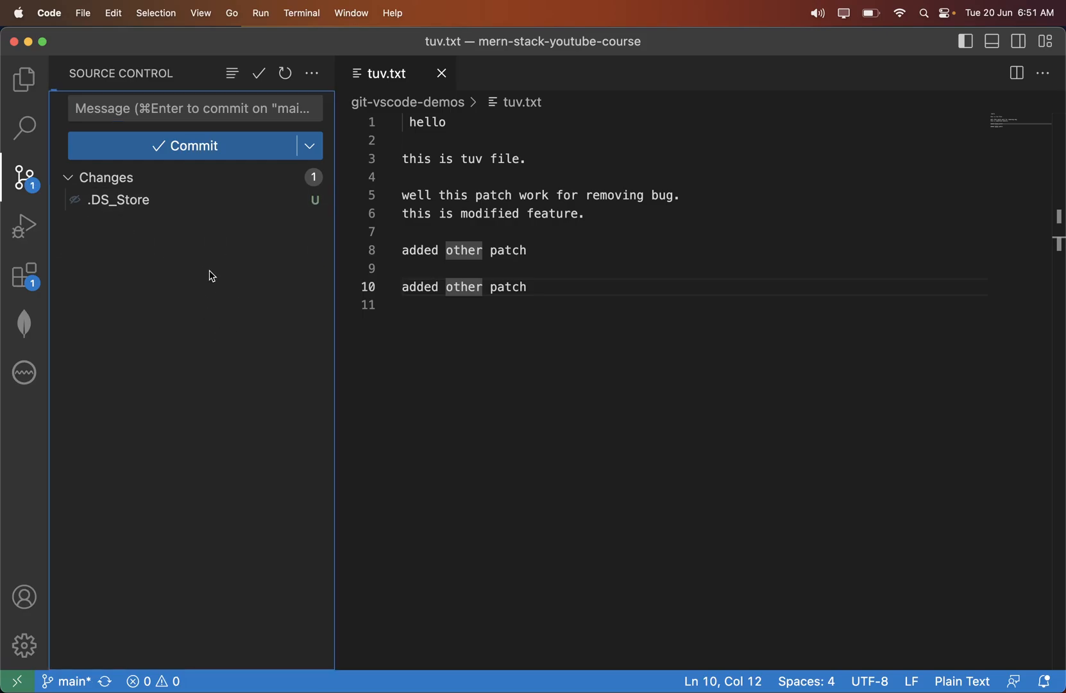
mouse_move(155, 234)
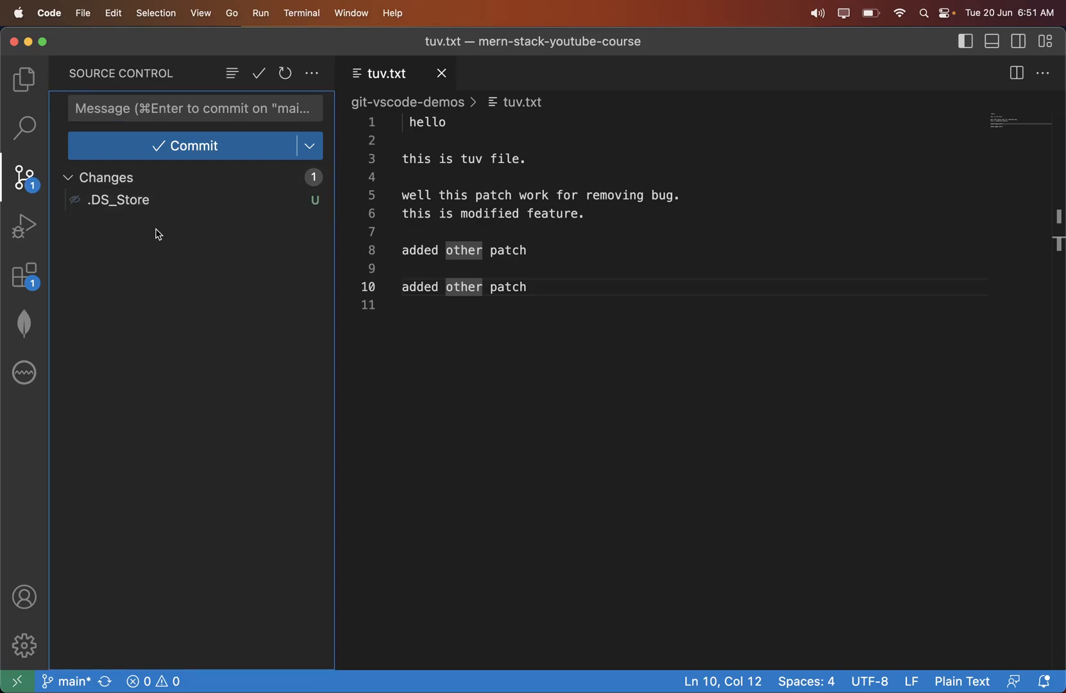
mouse_move(156, 217)
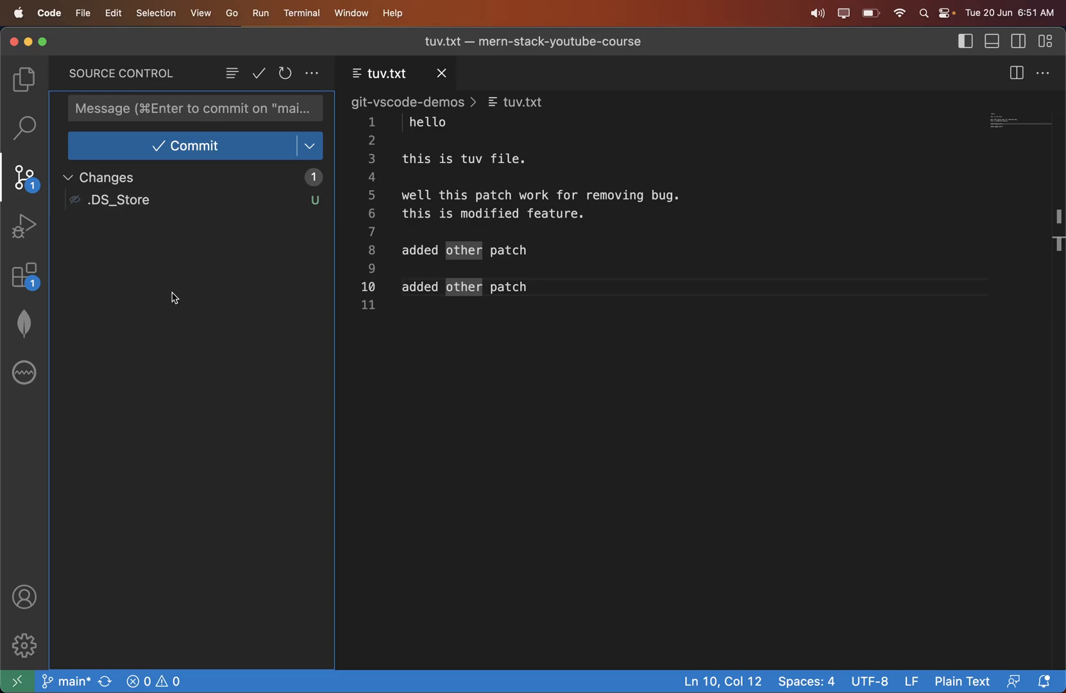
mouse_move(160, 310)
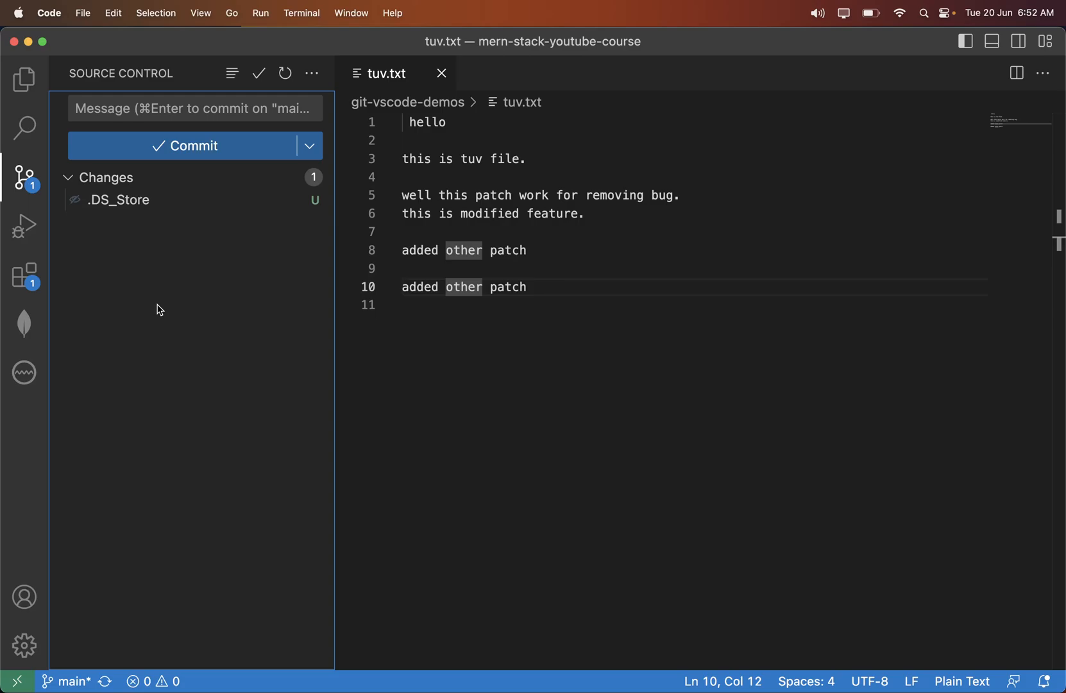
left_click(24, 78)
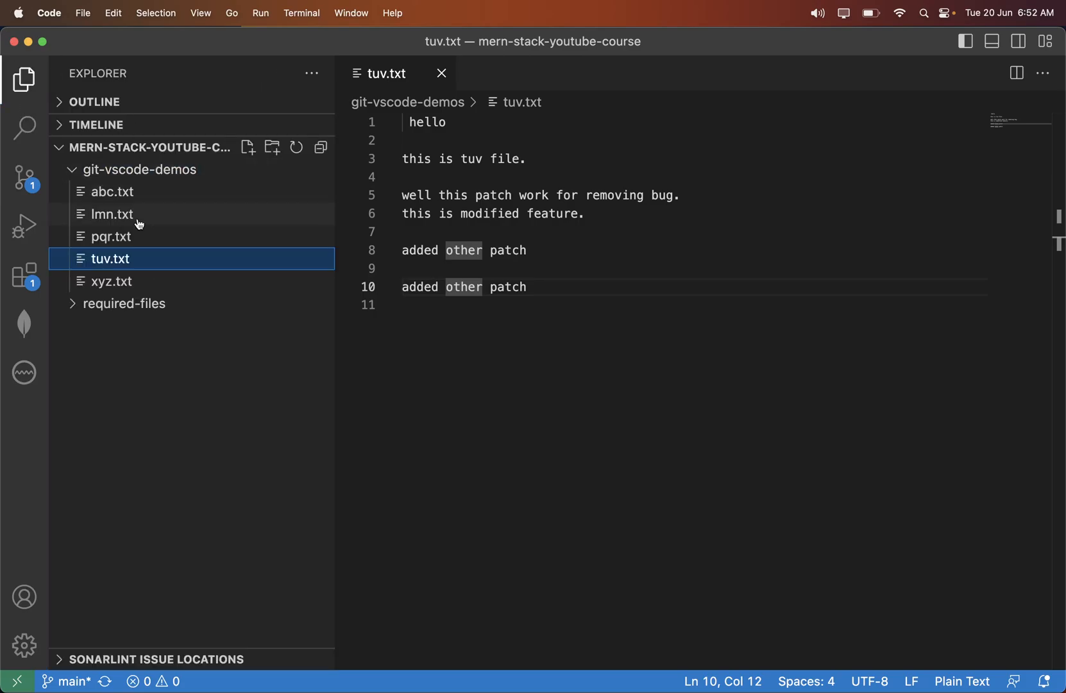
- Collapse git-vscode-demos, add a root file named .gitignore, and view the pending changes
left_click(139, 169)
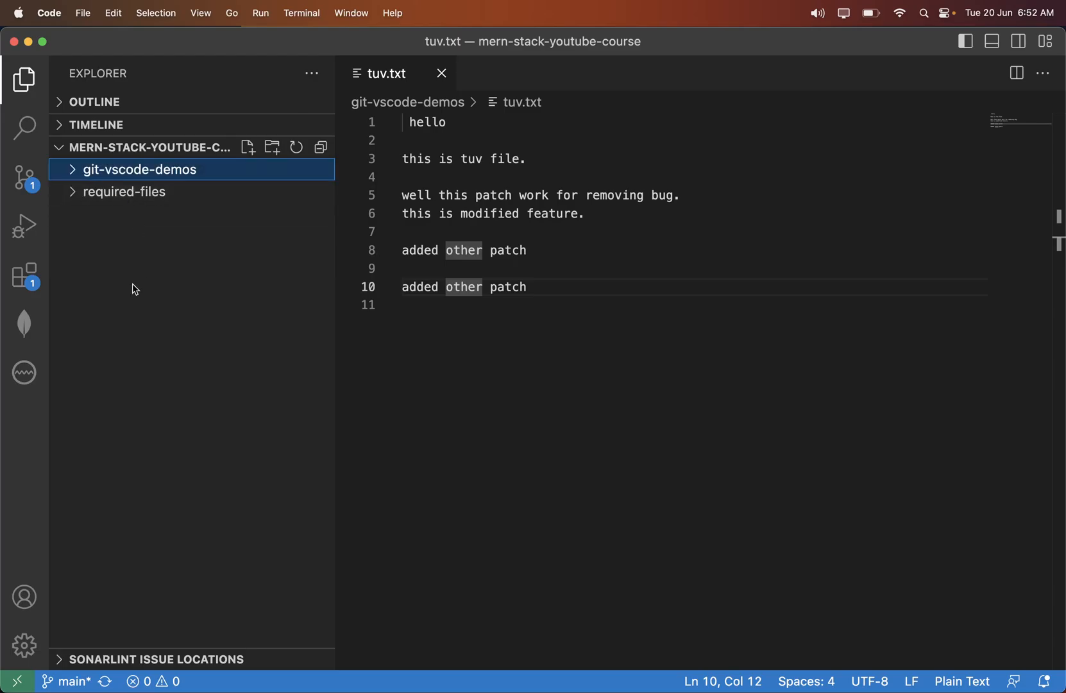
left_click(247, 147)
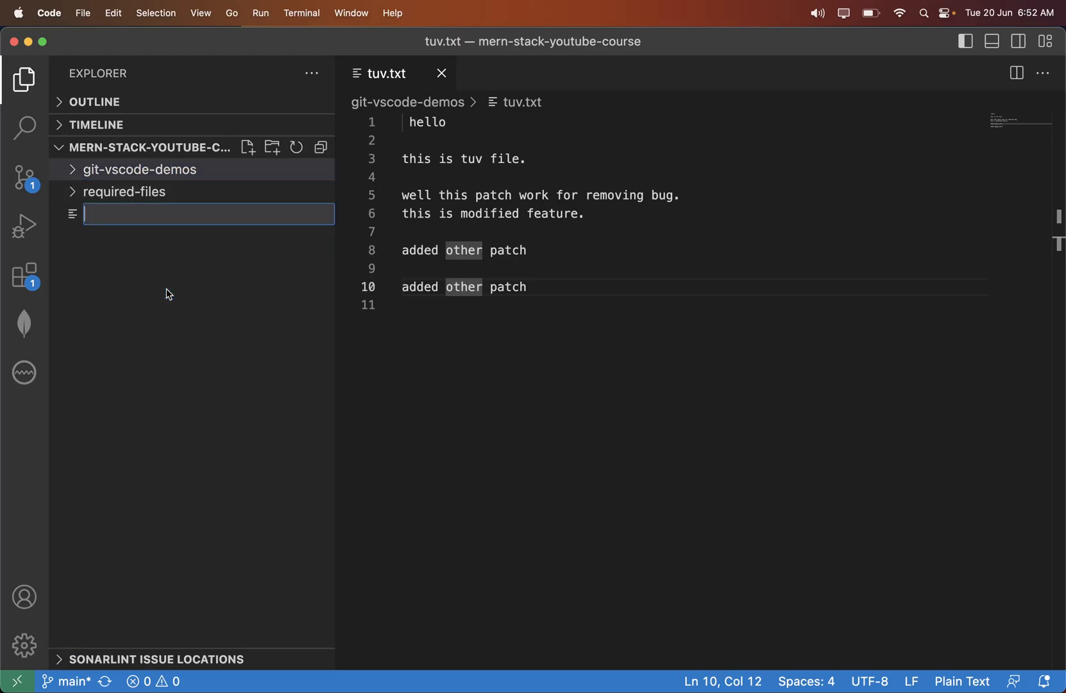
type(".gi")
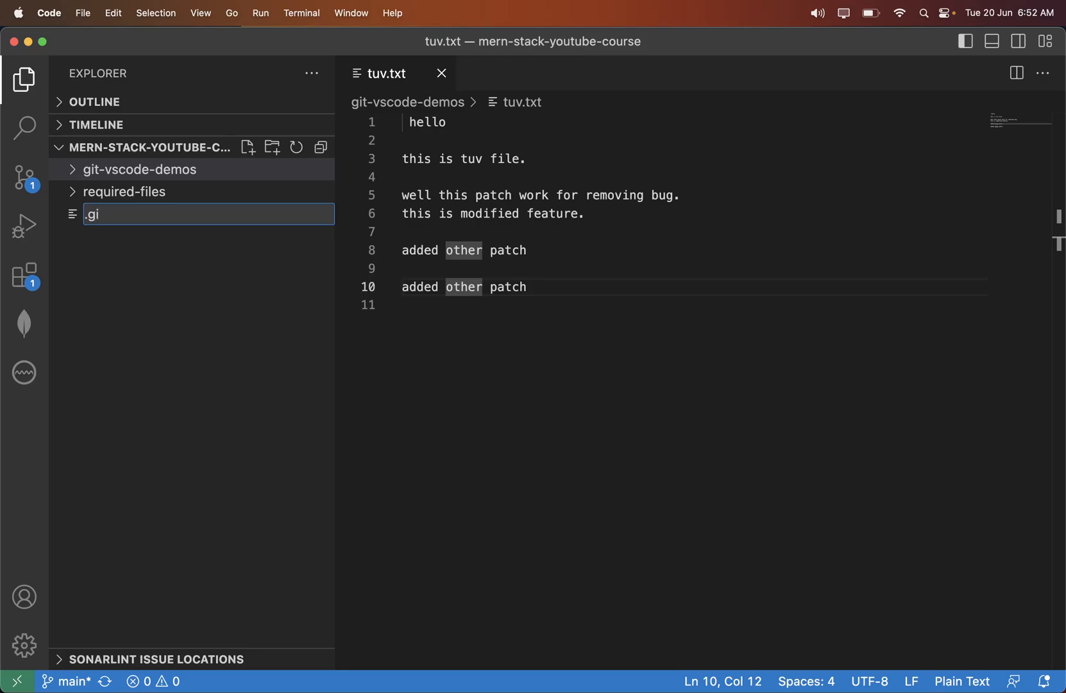
type("tignore")
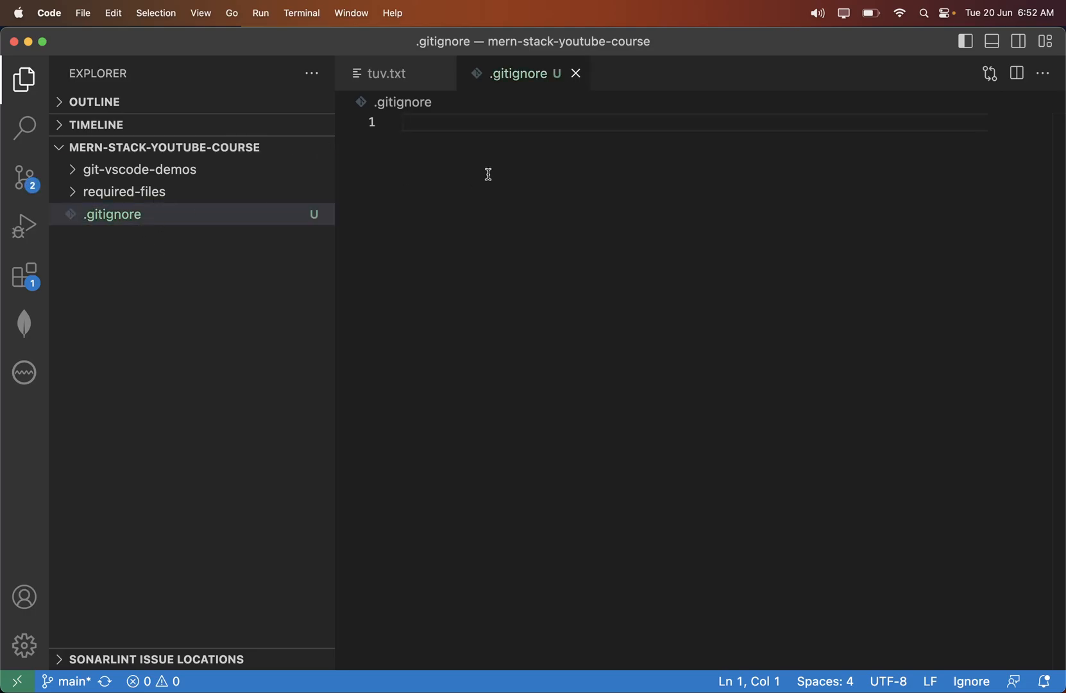
left_click(25, 177)
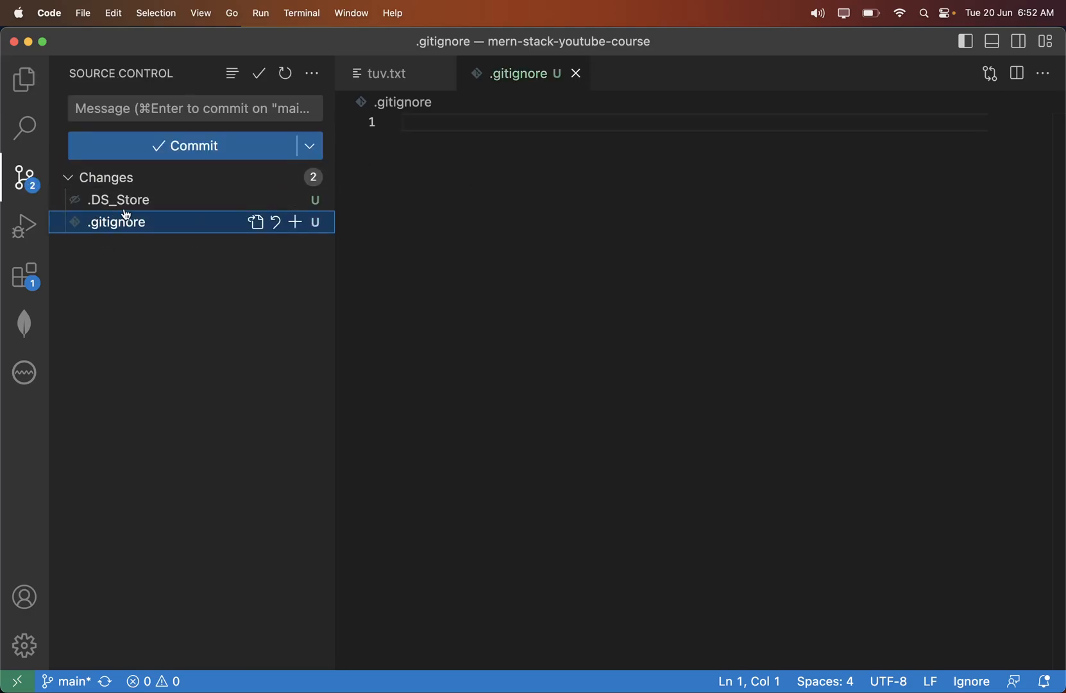
- Write .DS_Store on the first line of the empty .gitignore file
left_click(386, 74)
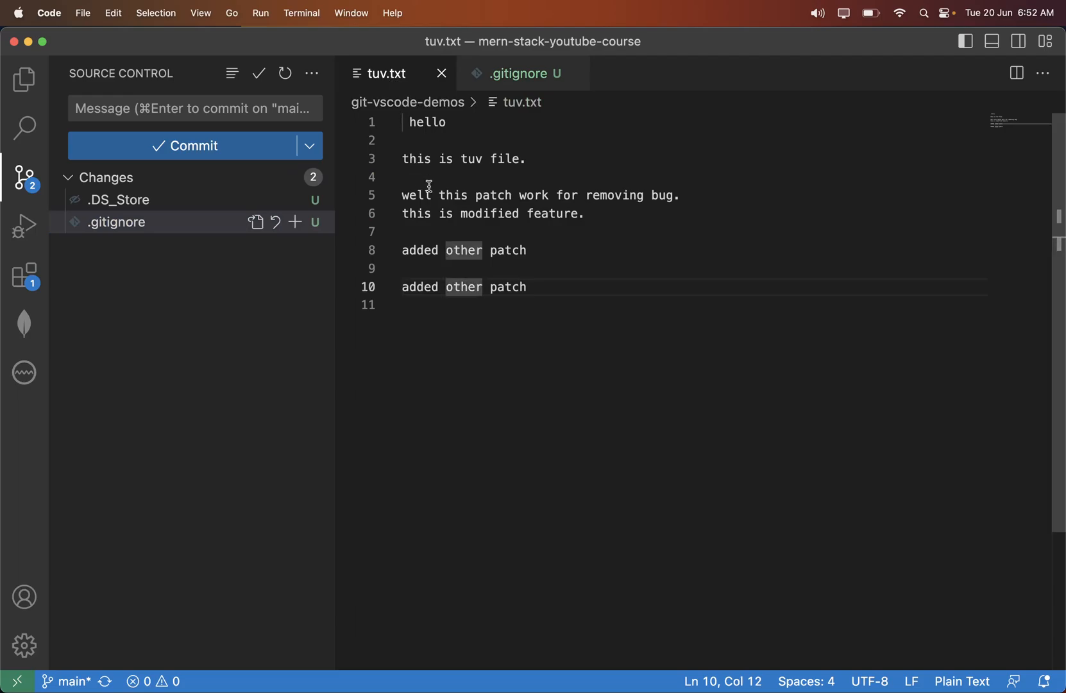
left_click(520, 73)
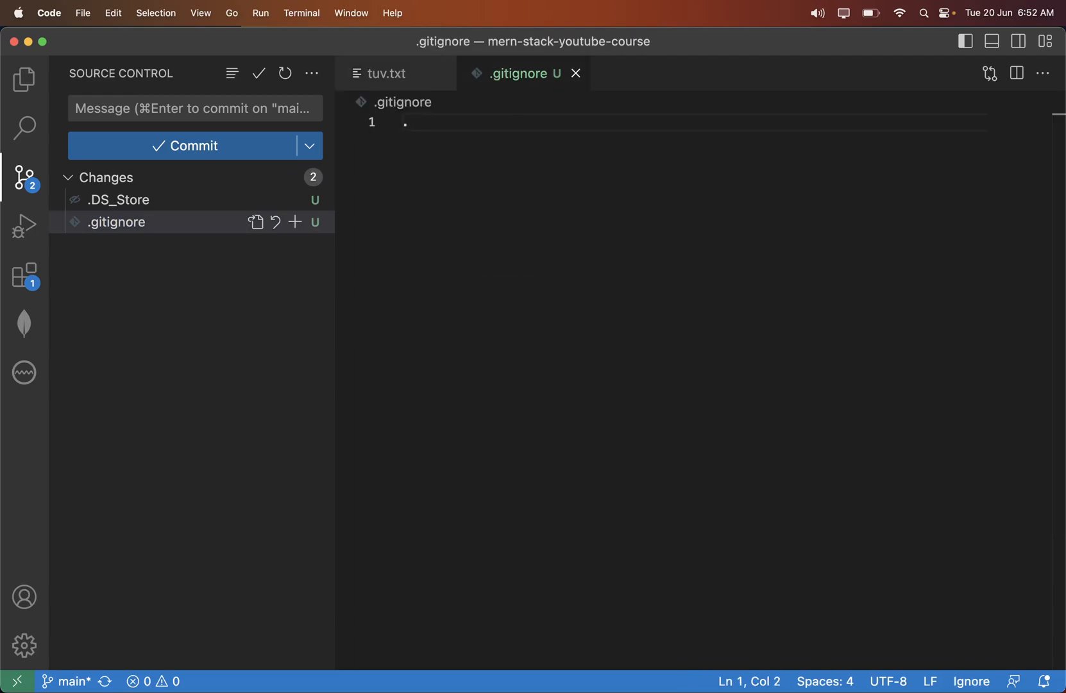
type("DS")
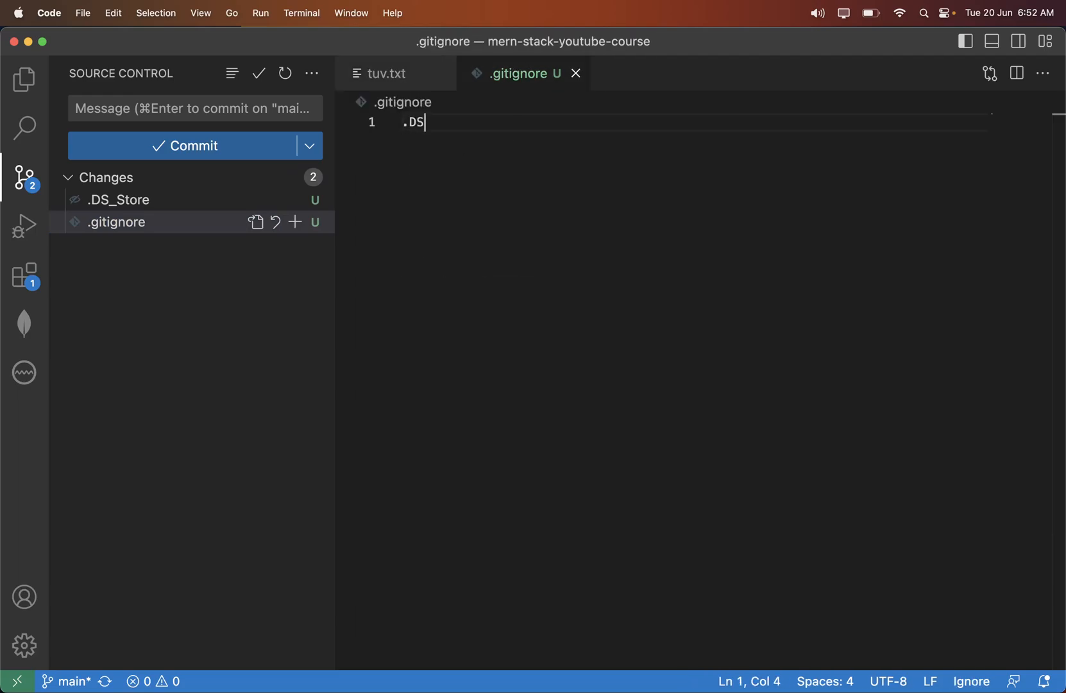
type("_Store")
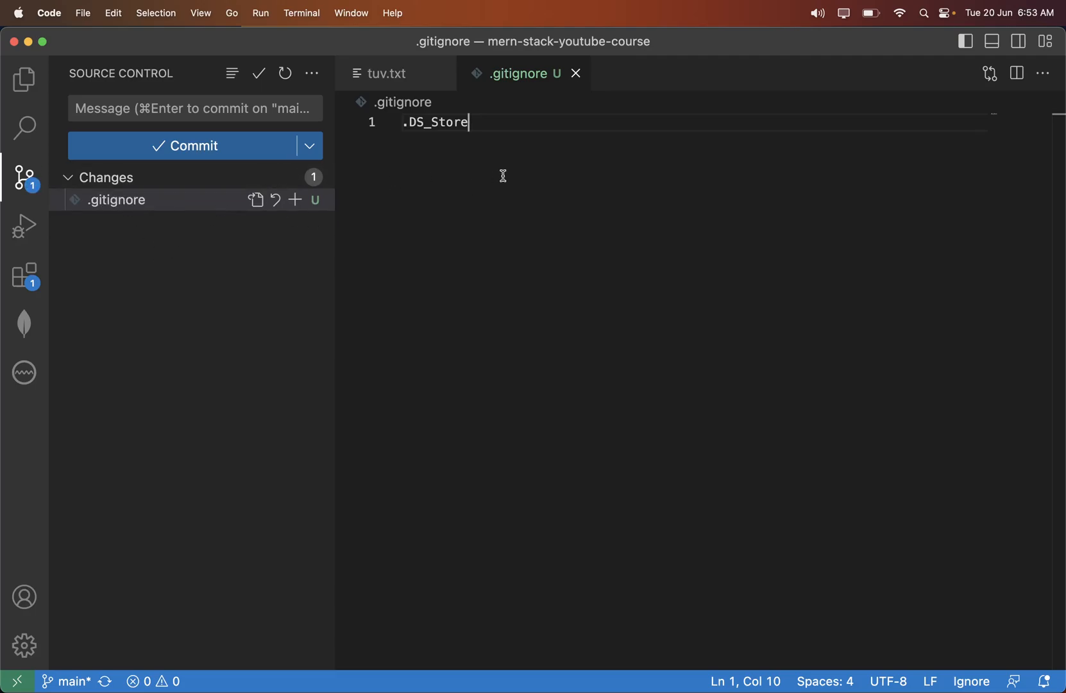
mouse_move(24, 127)
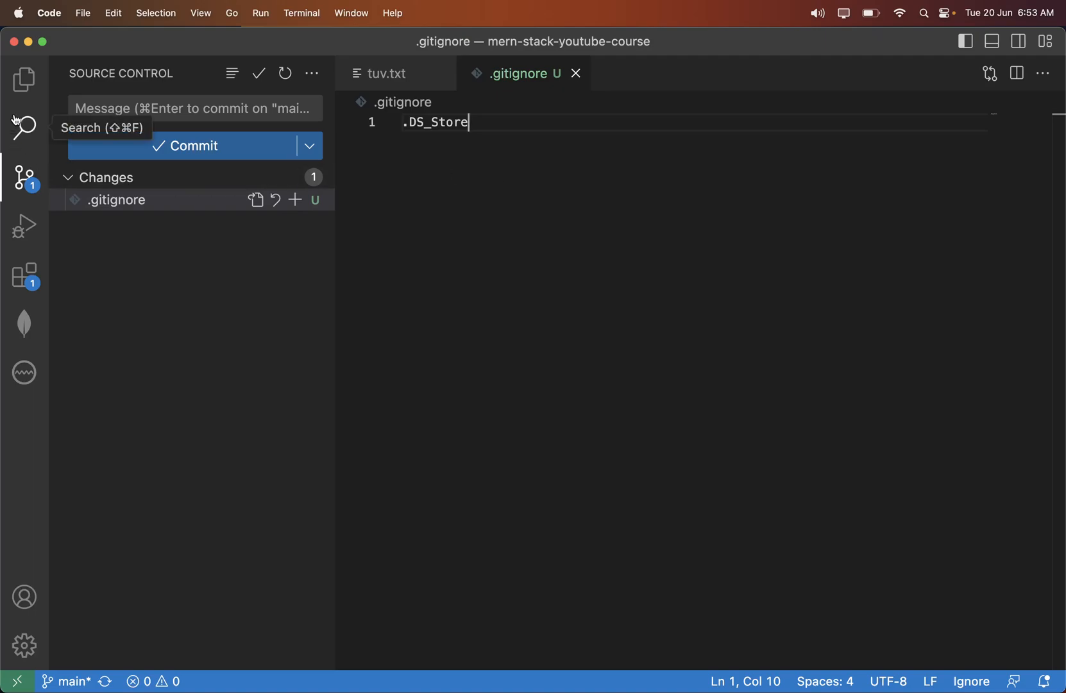
left_click(24, 79)
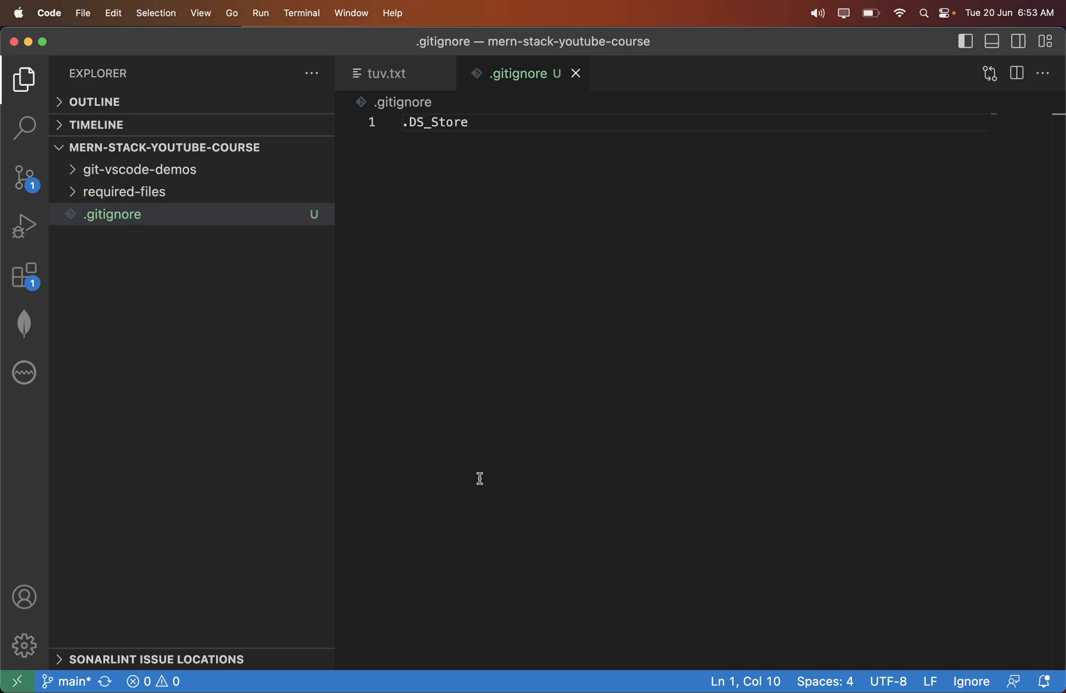
mouse_move(518, 85)
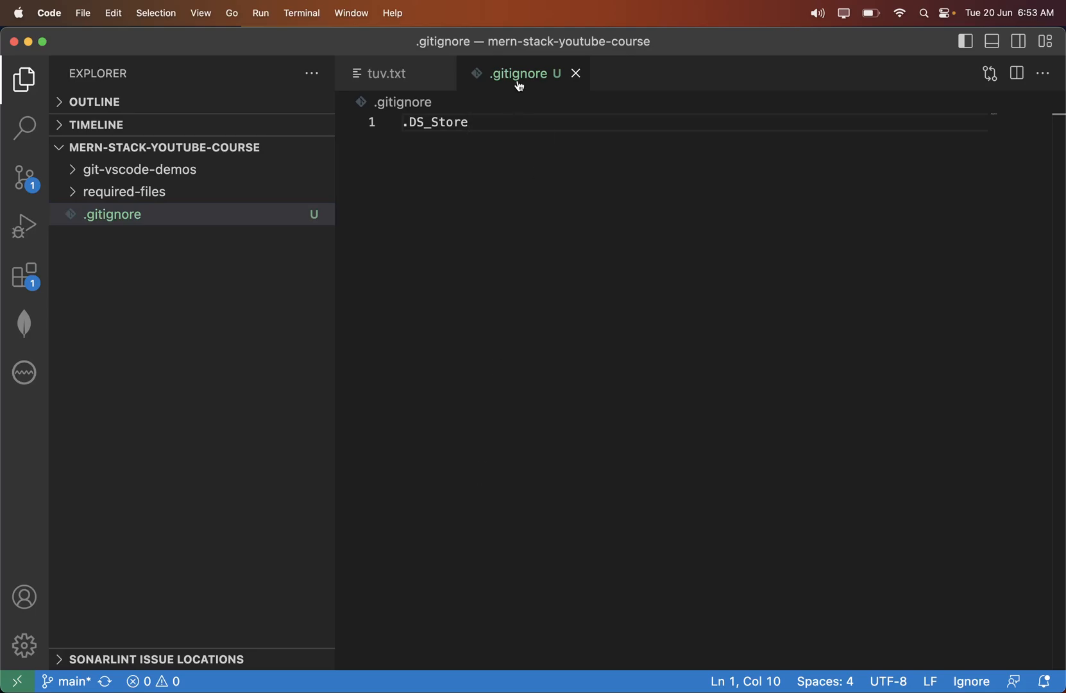
triple_click(435, 122)
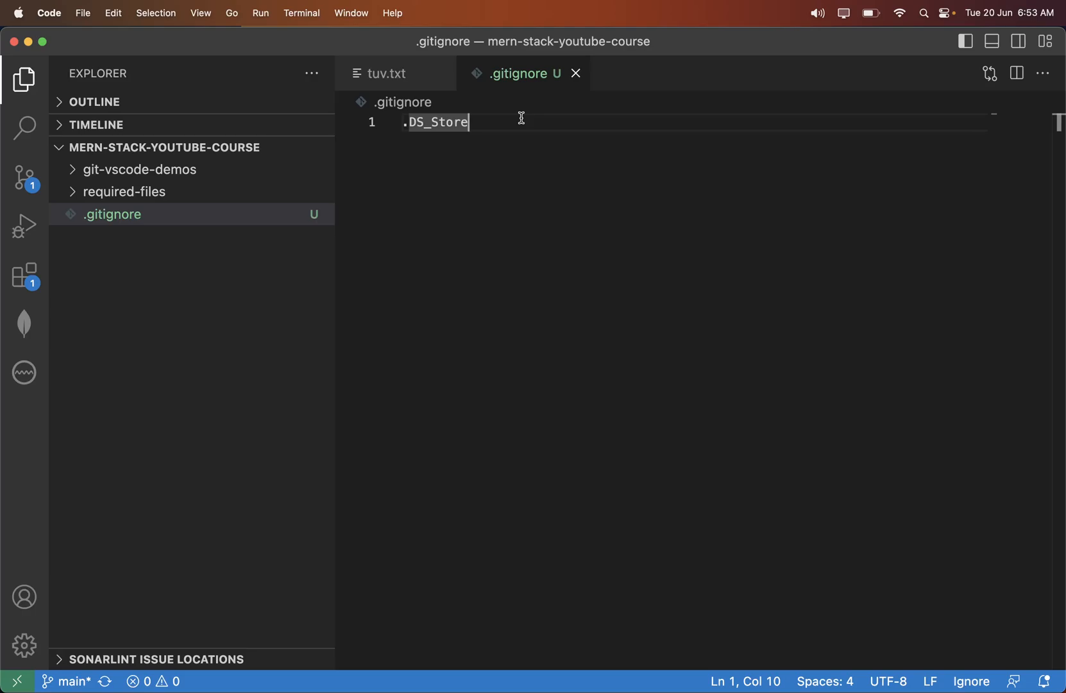
mouse_move(488, 166)
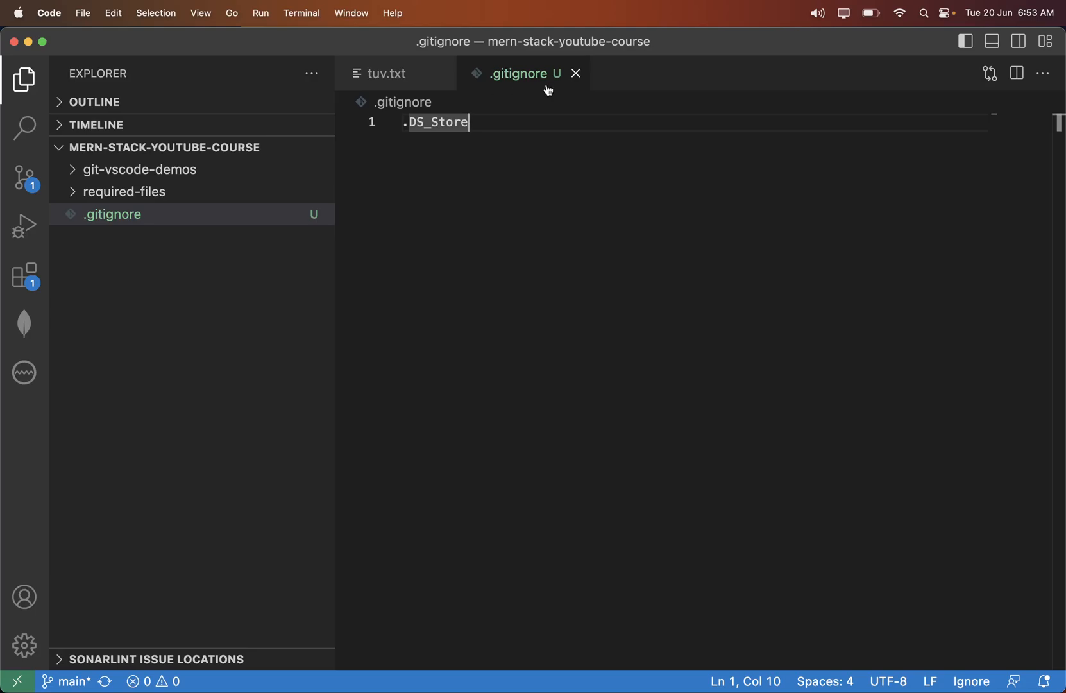
mouse_move(522, 73)
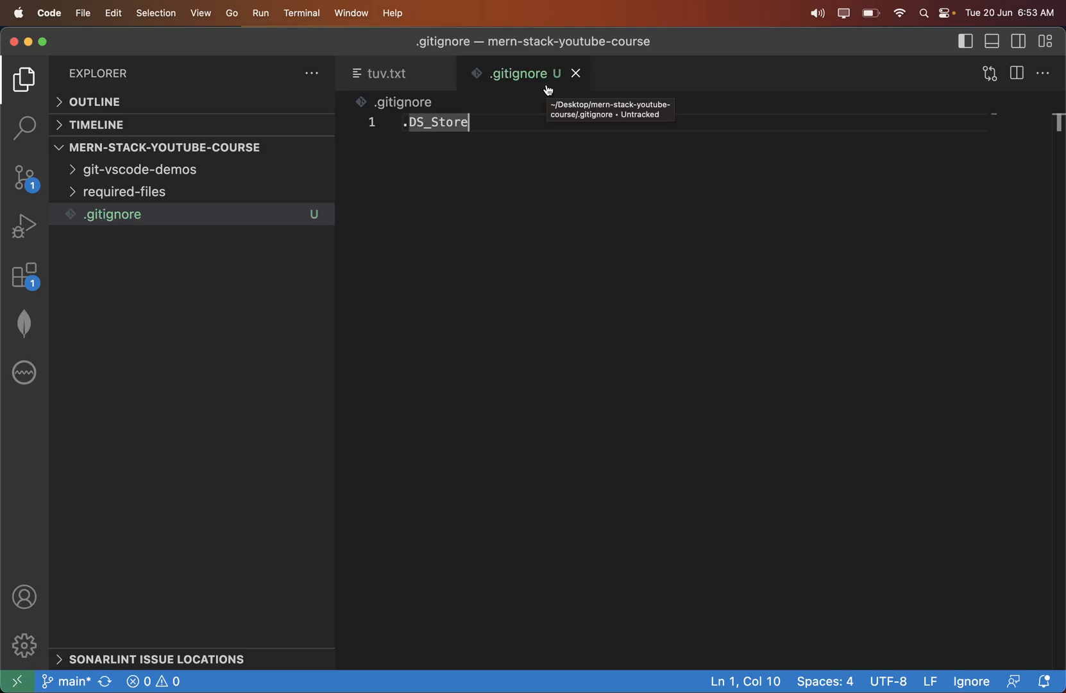
mouse_move(139, 220)
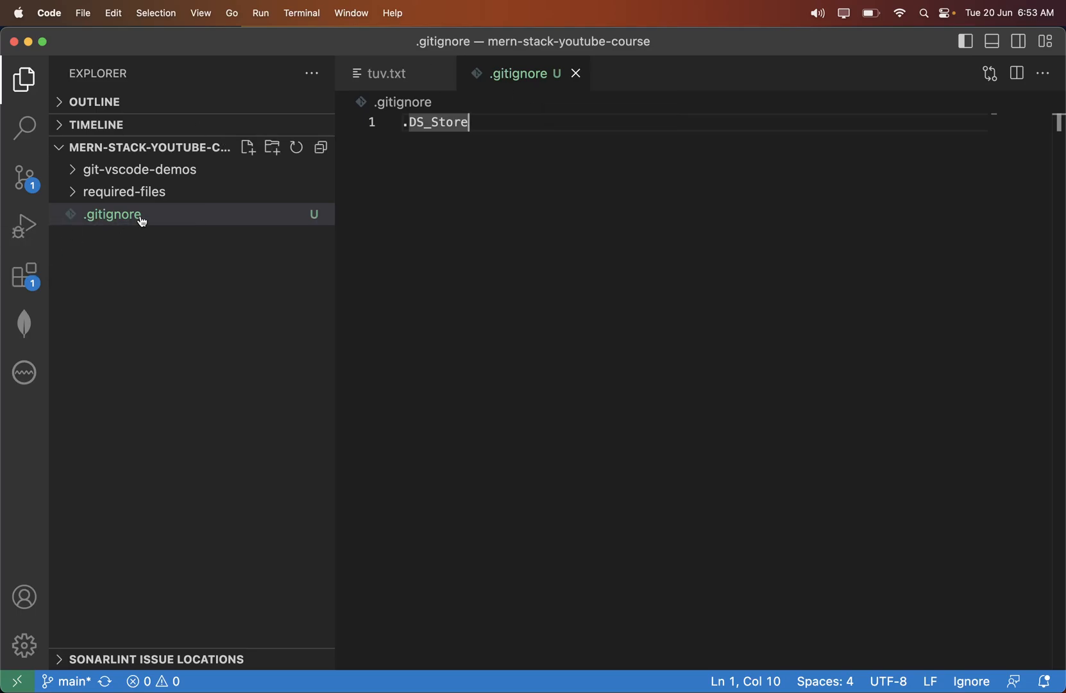
mouse_move(227, 240)
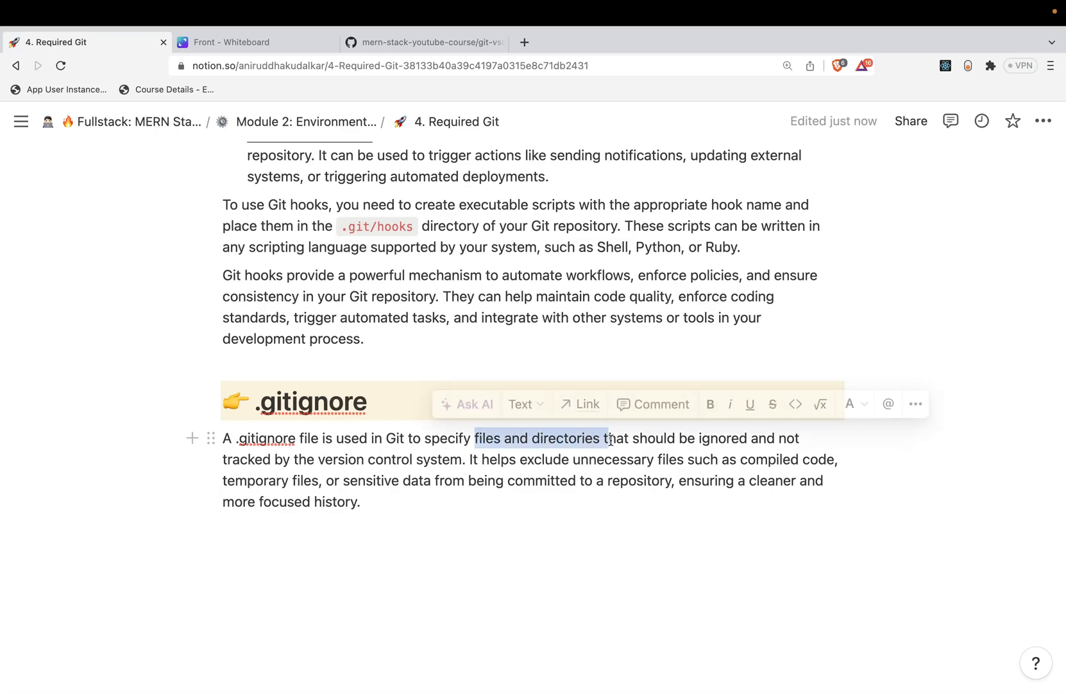
left_click_drag(606, 438, 802, 438)
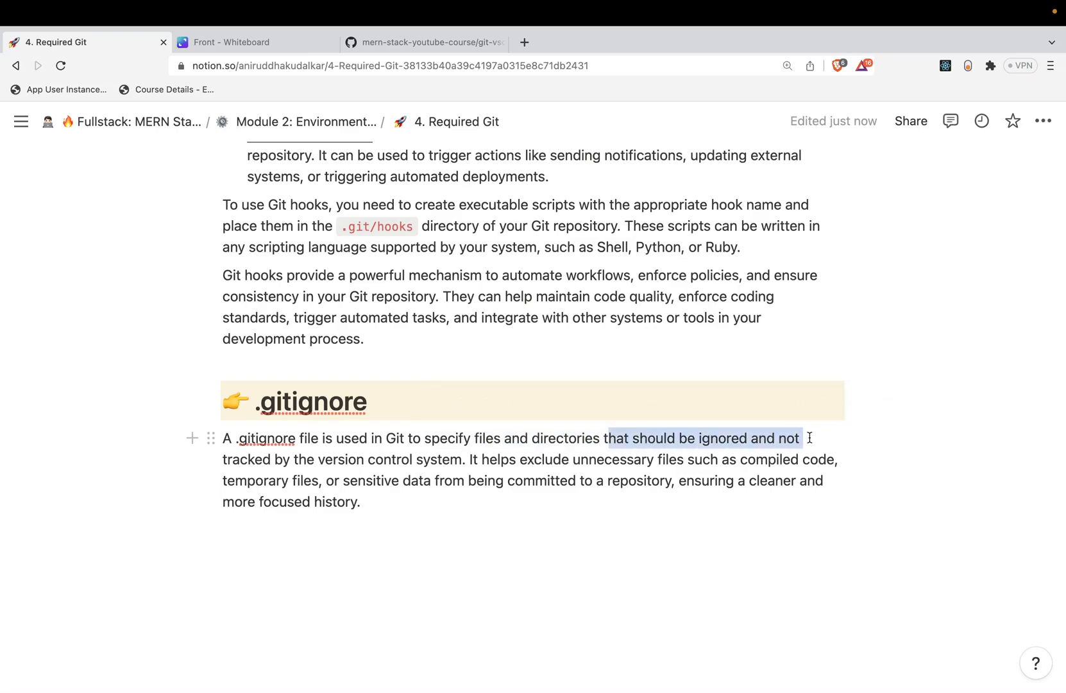
left_click_drag(802, 438, 463, 459)
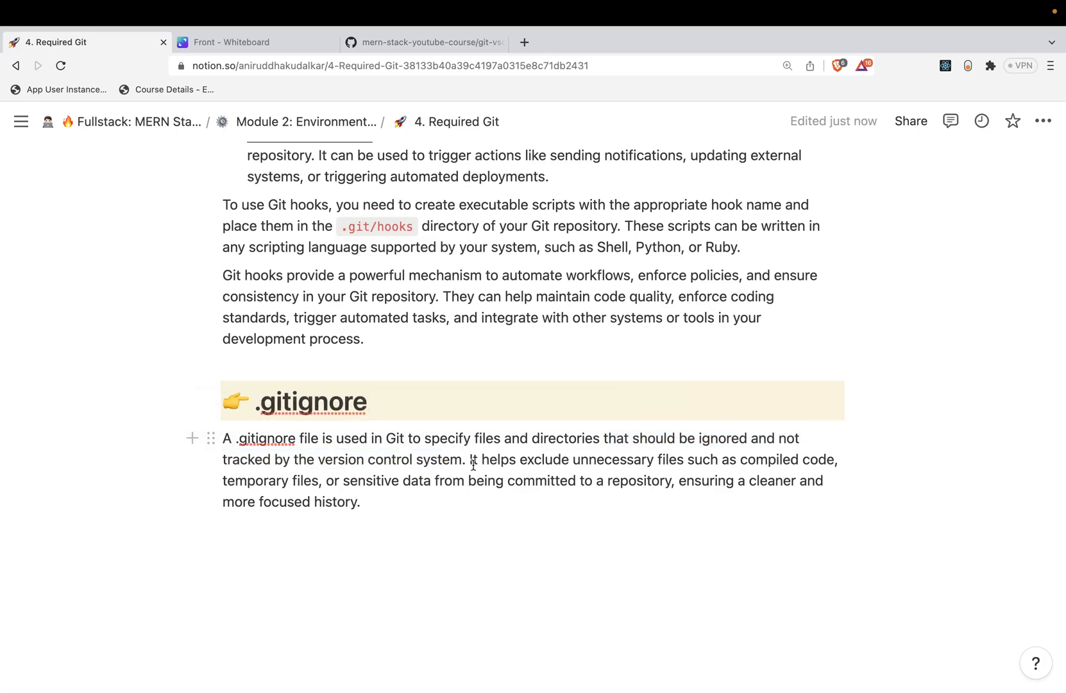
double_click(611, 460)
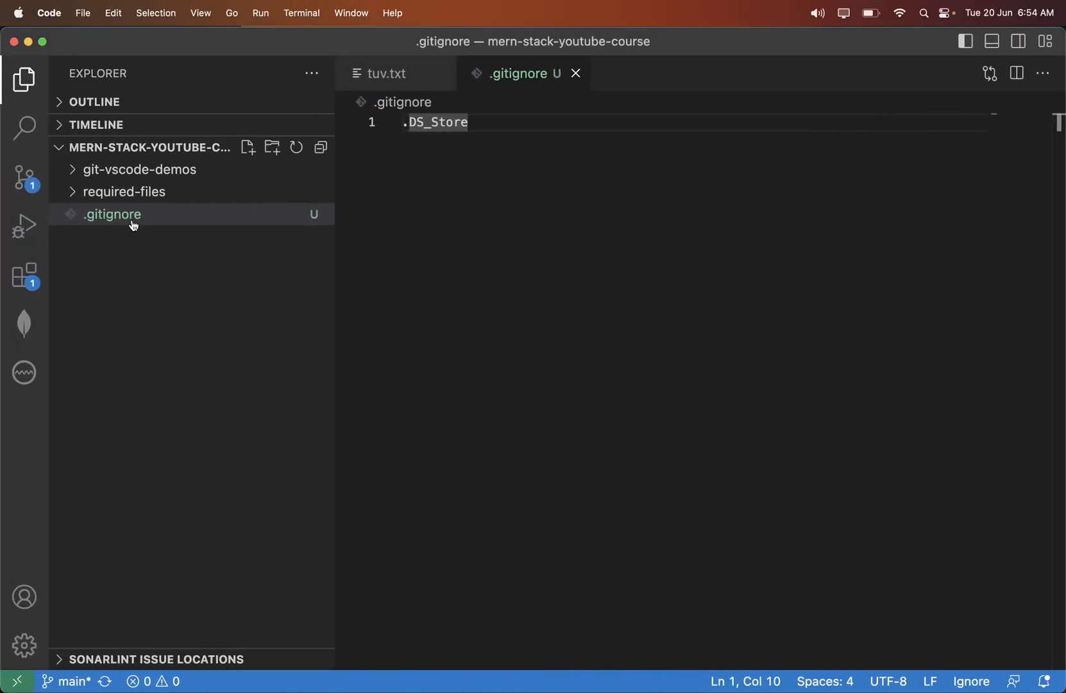
mouse_move(112, 215)
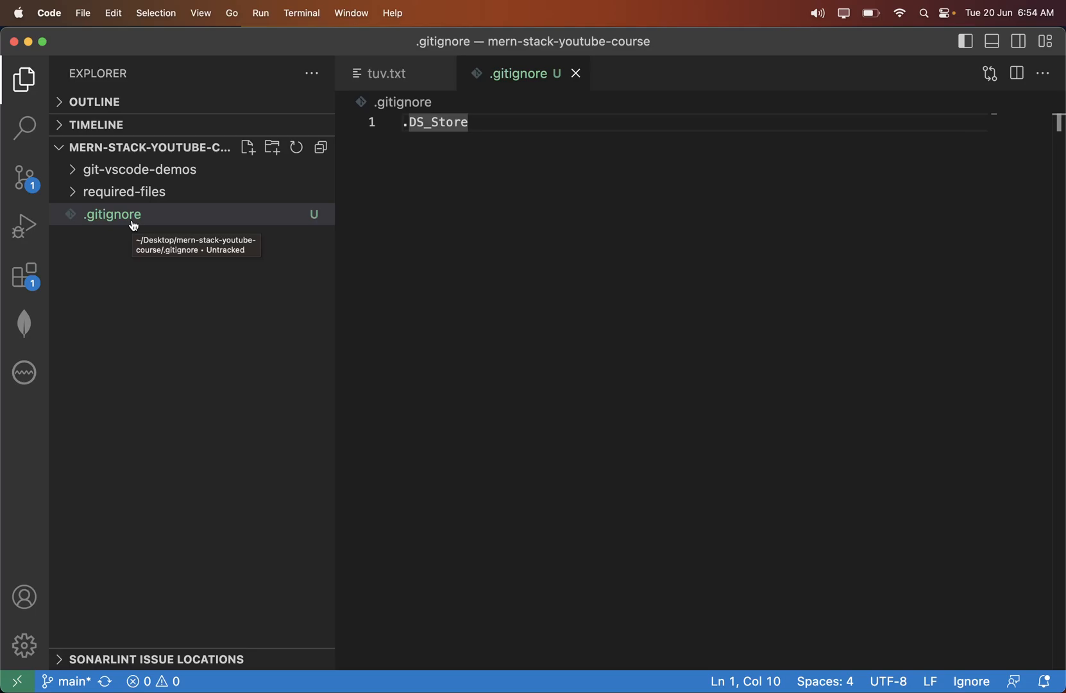
mouse_move(207, 288)
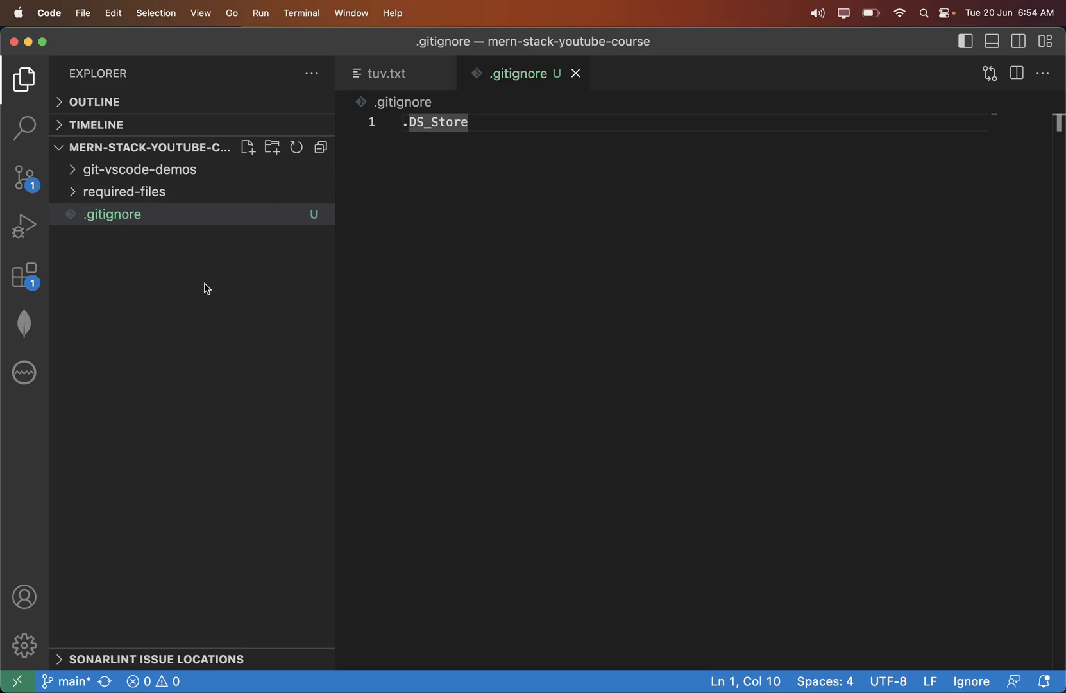
mouse_move(181, 247)
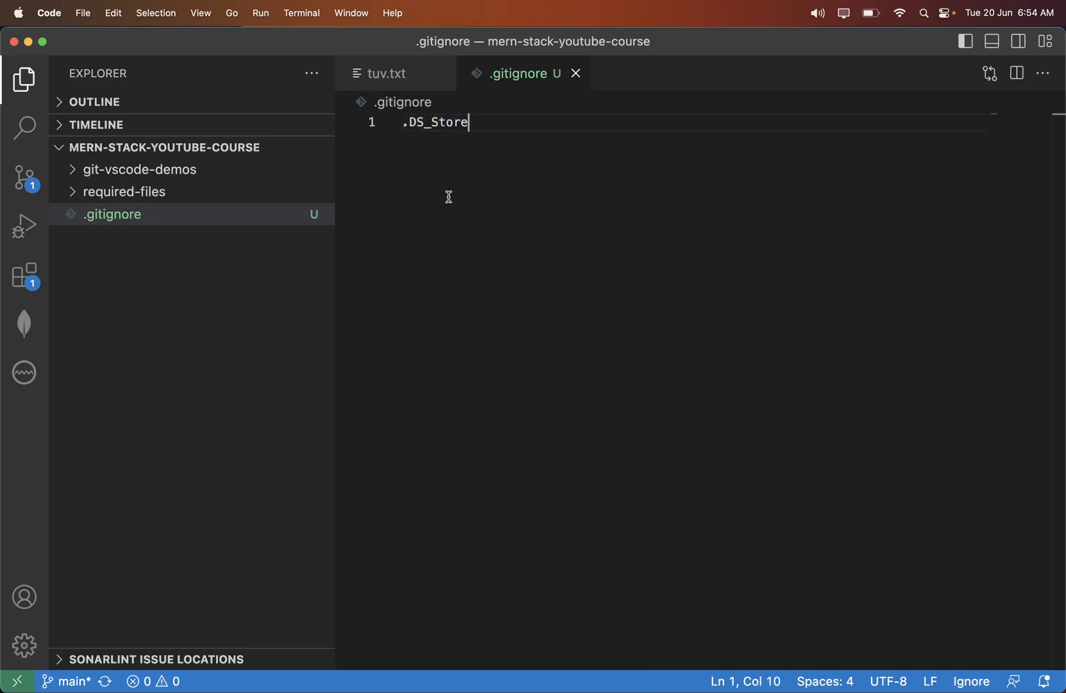
double_click(435, 123)
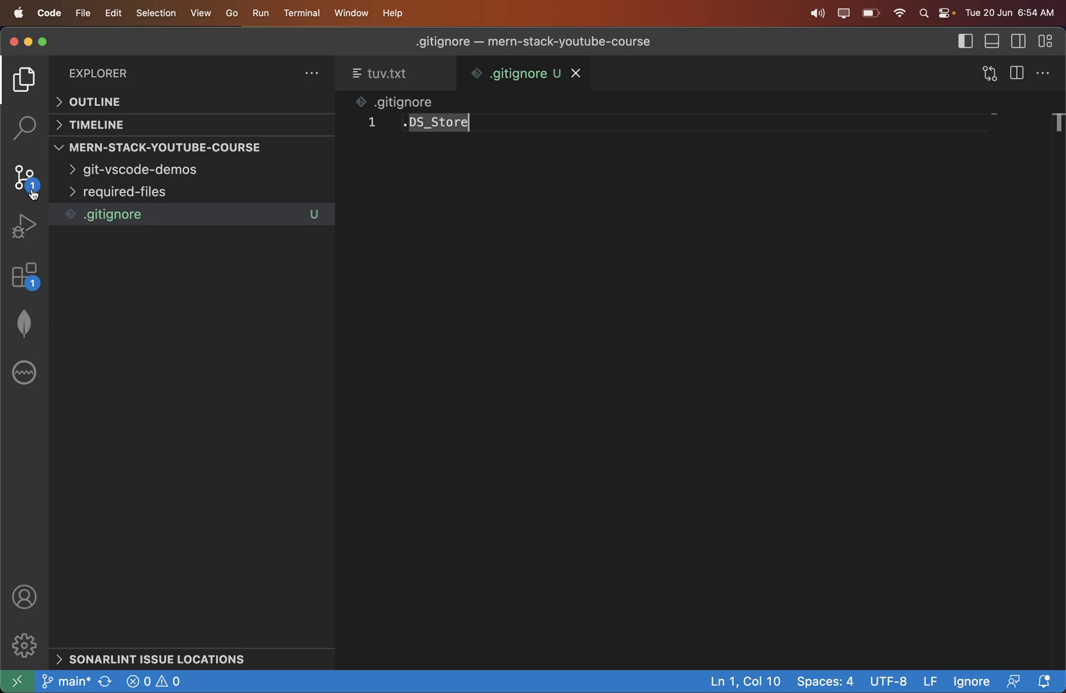
- Commit the .gitignore with message 'added' and sync it to the remote
left_click(24, 177)
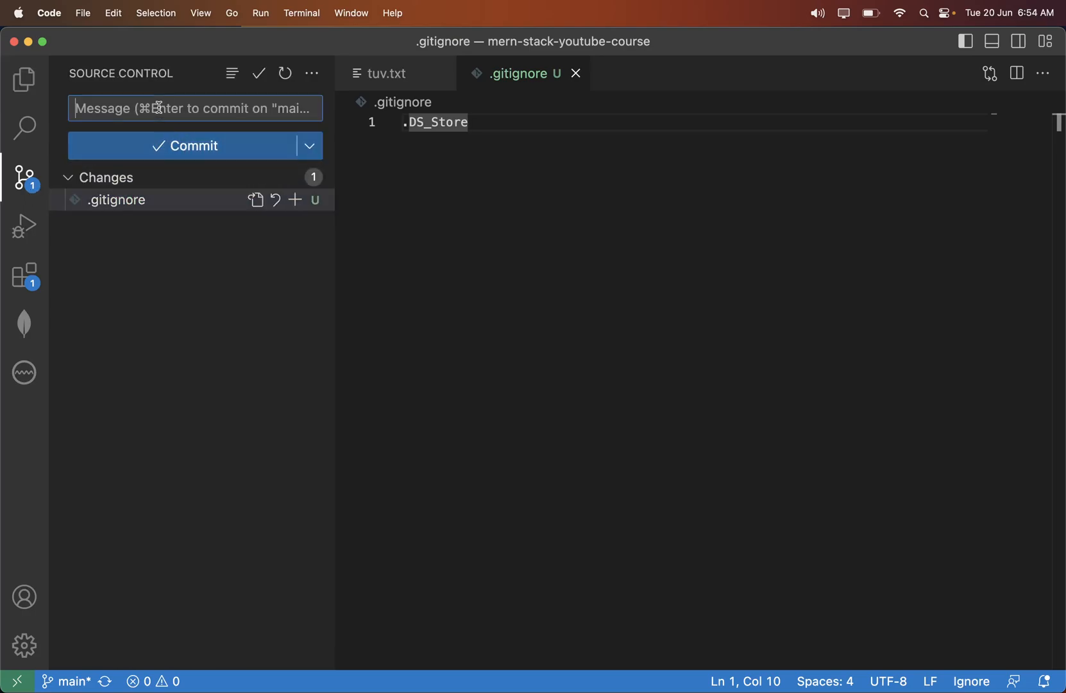
type("added gitign")
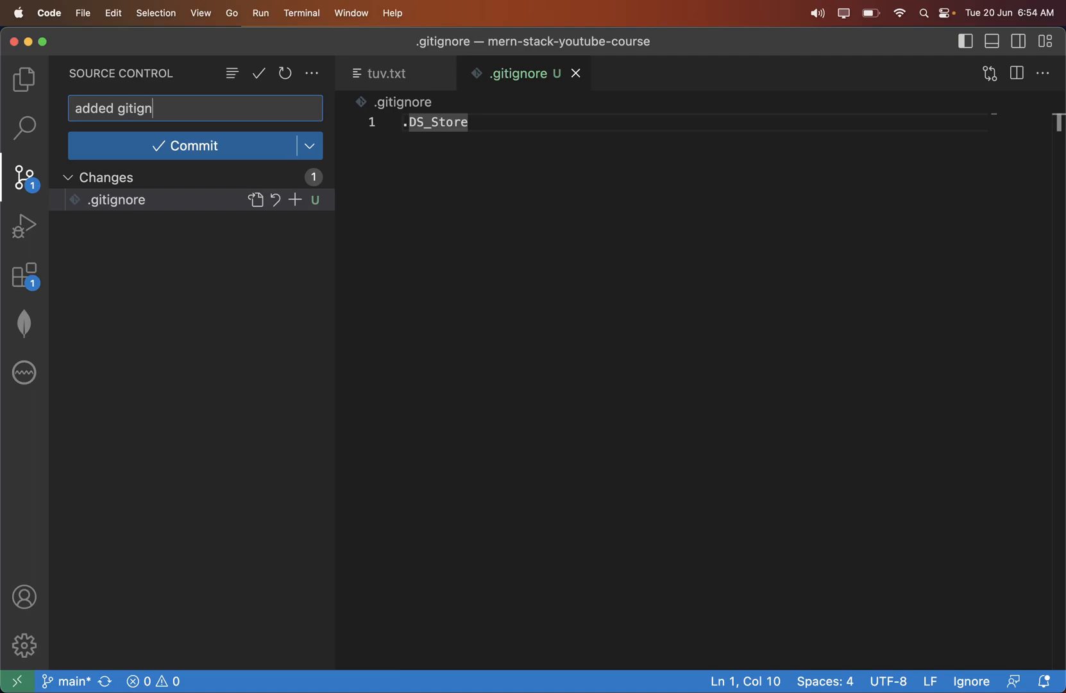
left_click(185, 145)
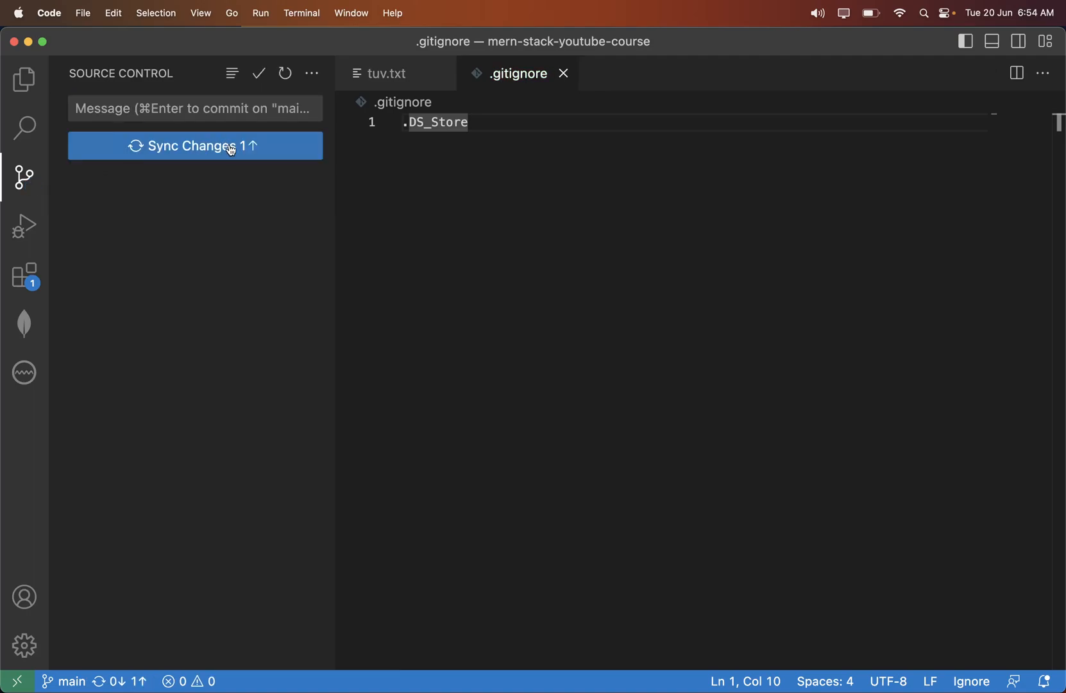
left_click(196, 146)
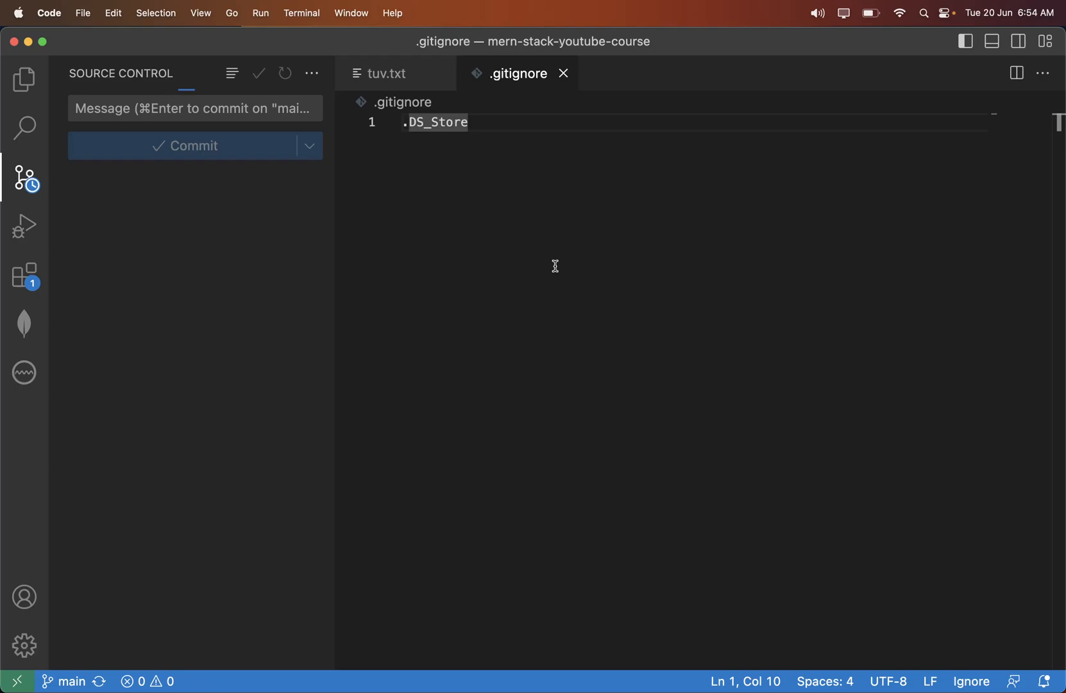
mouse_move(1019, 212)
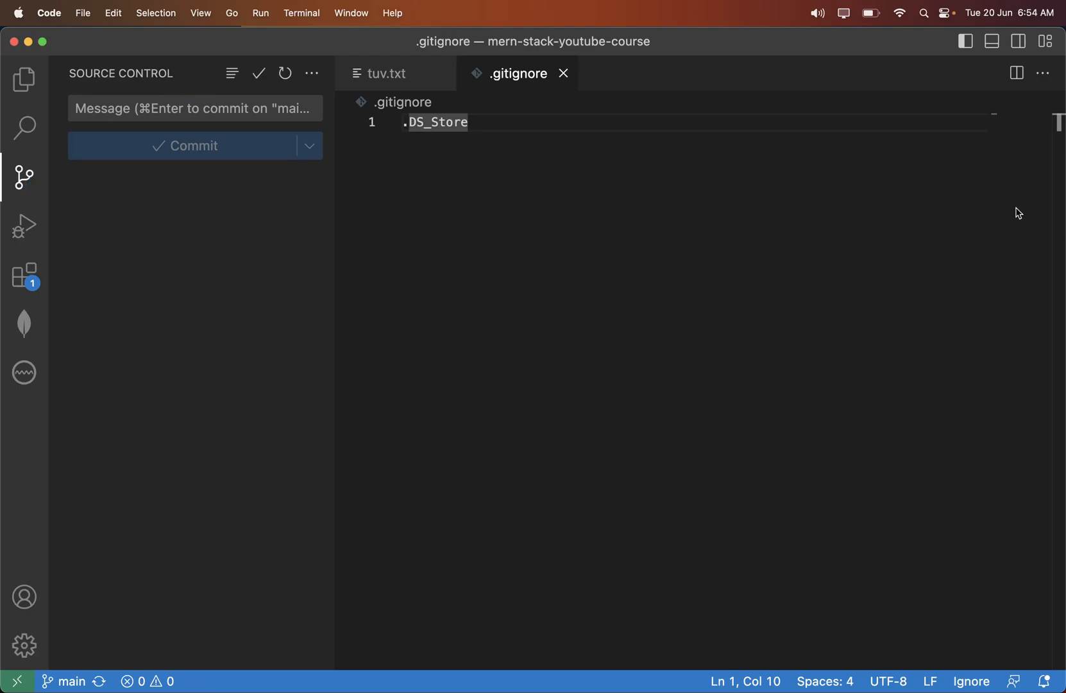
mouse_move(1055, 378)
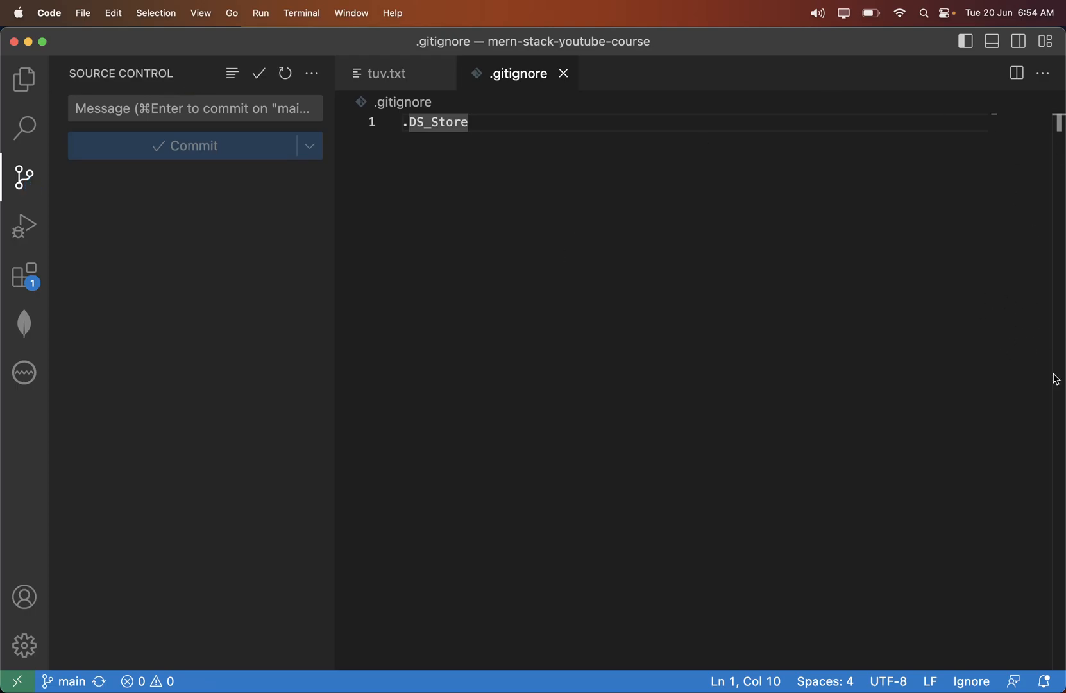